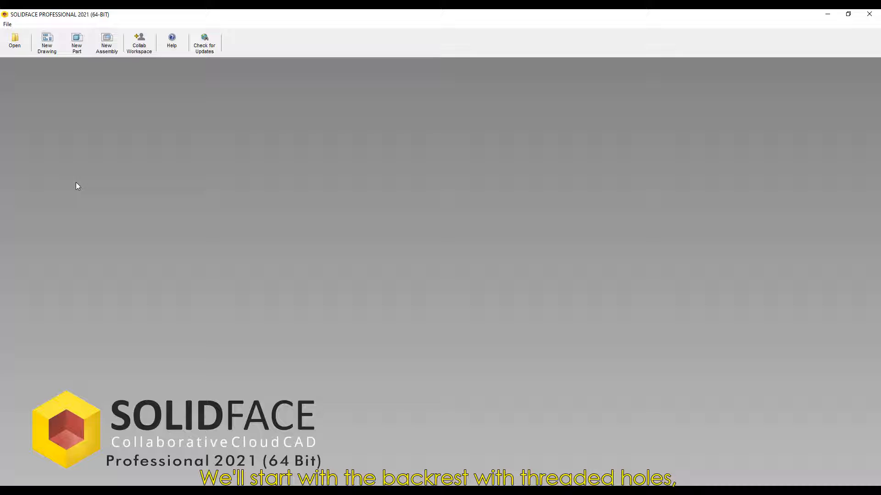
{"action": "mouse_move", "coordinate": [81, 92]}
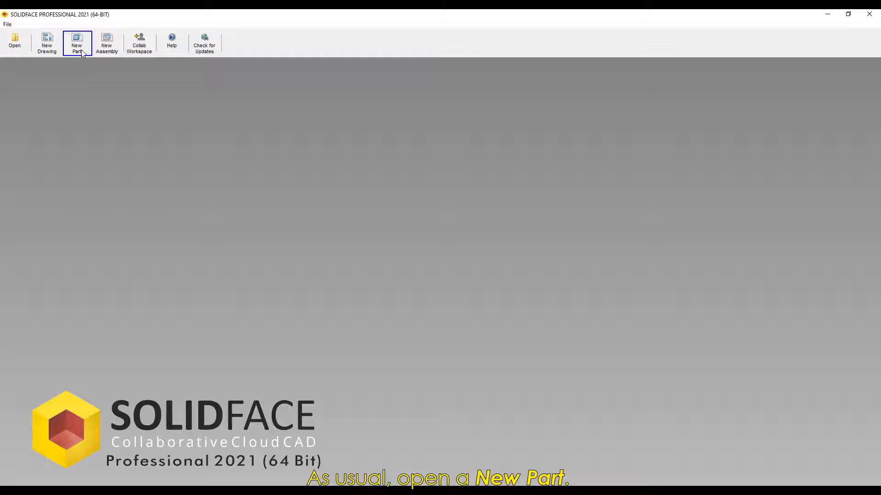
In a new part, draw the closed tapered outline (15 wide, 110 tall, 5 tip) from the origin with Multiple Lines
{"action": "left_click", "coordinate": [76, 43]}
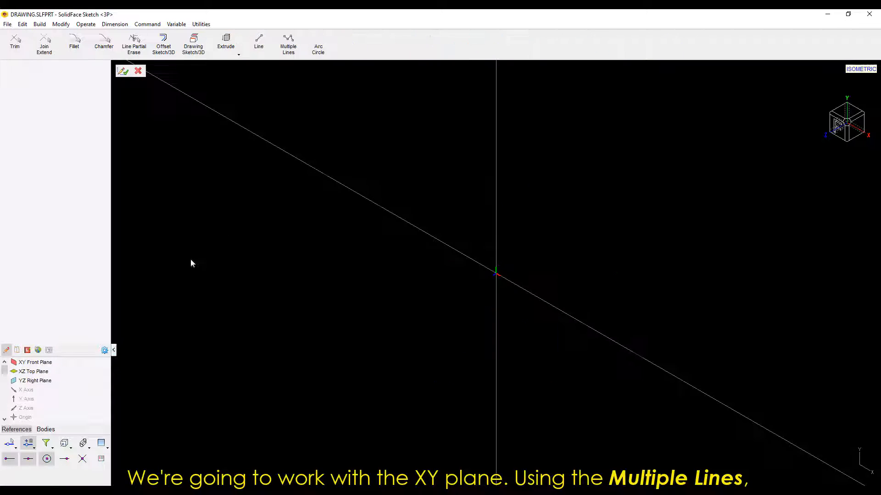
{"action": "left_click", "coordinate": [288, 44]}
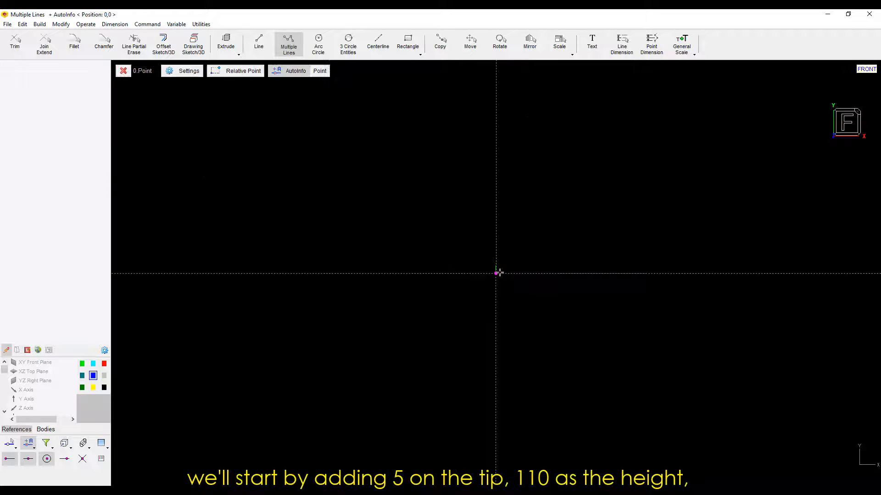
{"action": "left_click", "coordinate": [495, 273]}
{"action": "type", "text": "11"}
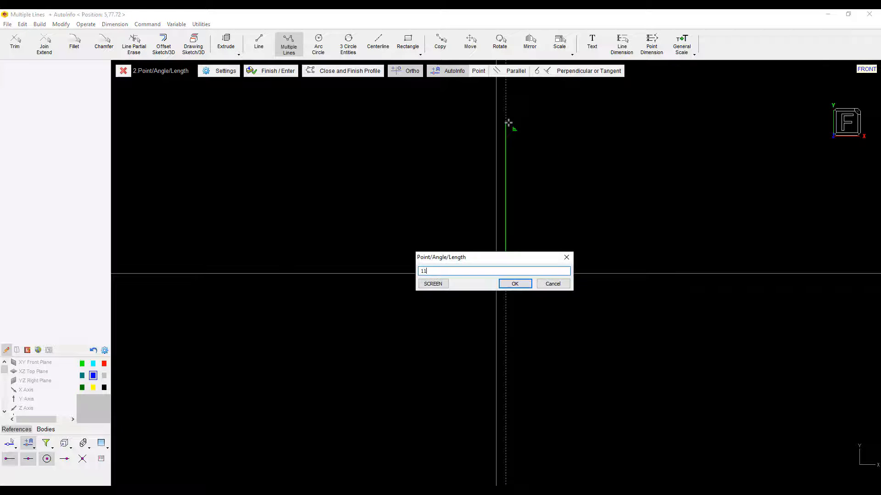
{"action": "left_click", "coordinate": [513, 284]}
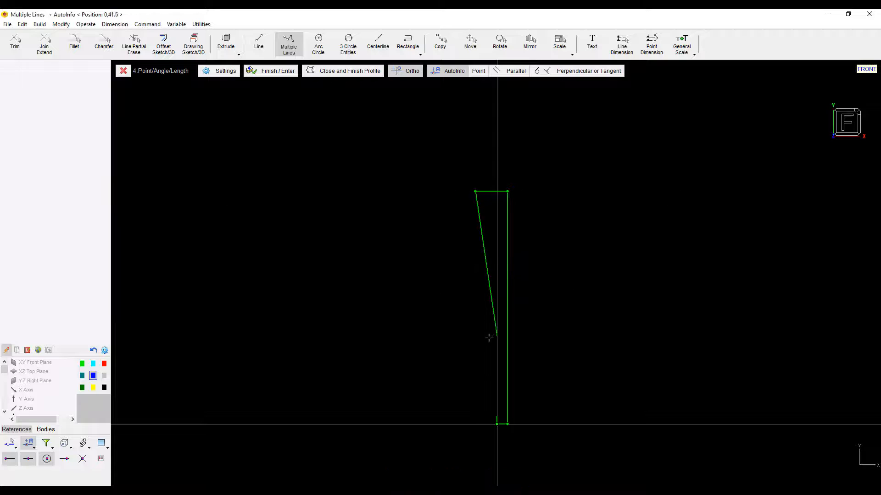
{"action": "left_click", "coordinate": [474, 352]}
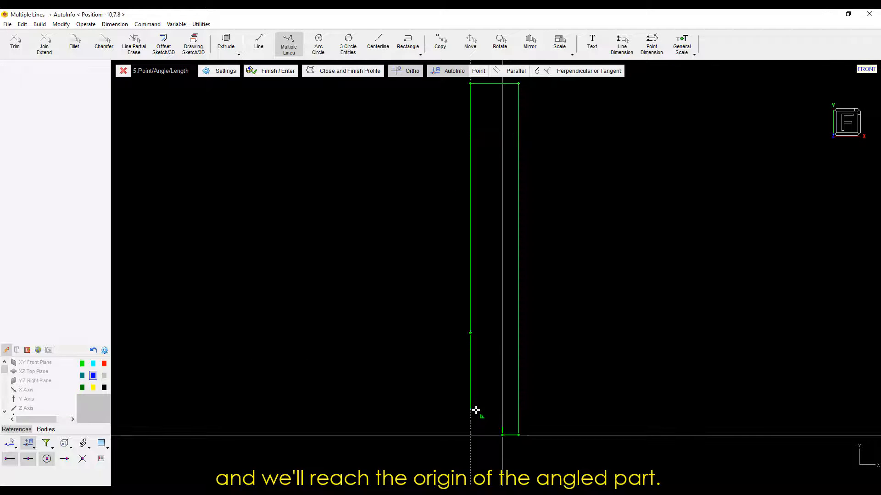
{"action": "left_click", "coordinate": [502, 434]}
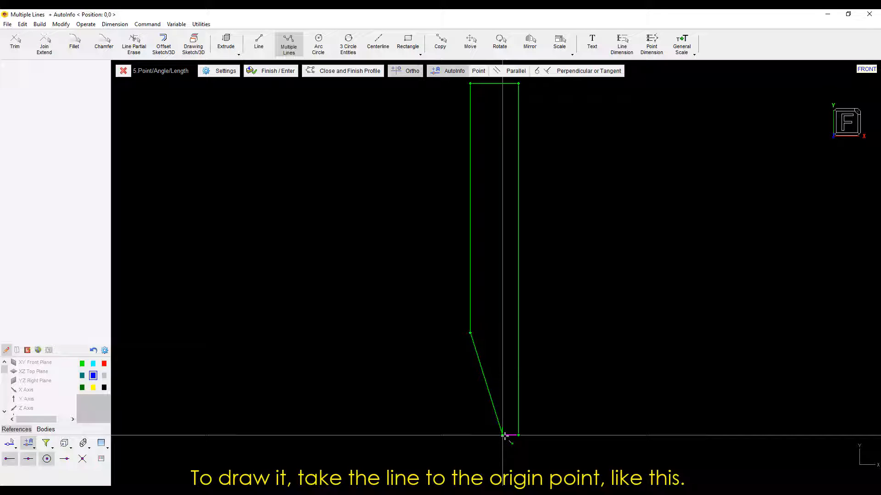
{"action": "left_click", "coordinate": [502, 433]}
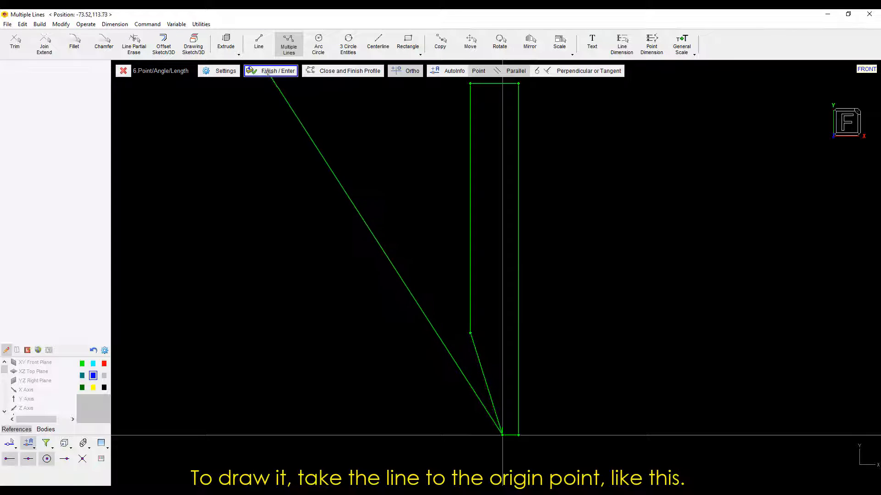
{"action": "left_click", "coordinate": [621, 43]}
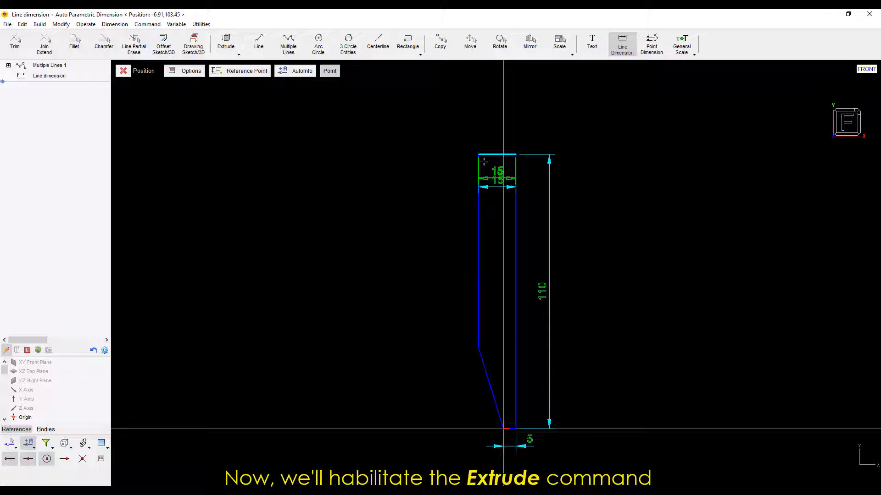
Extrude the tapered profile 15 mm into a solid boss
{"action": "left_click", "coordinate": [226, 43]}
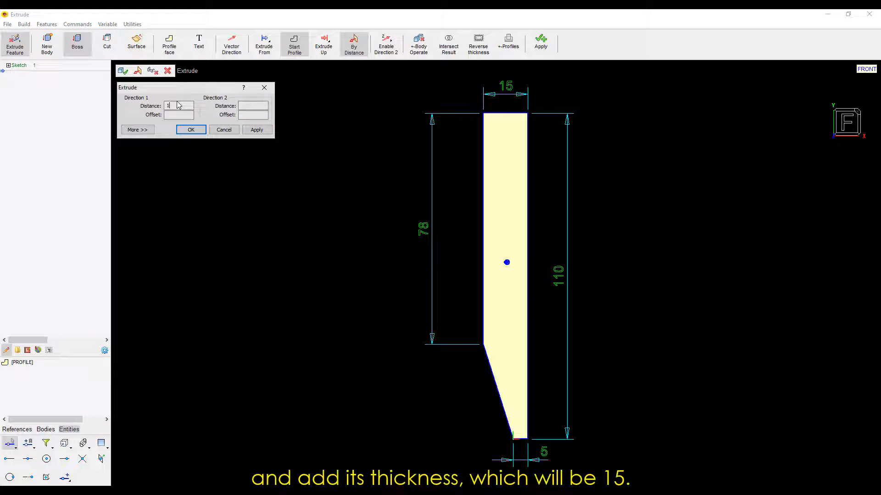
{"action": "left_click", "coordinate": [191, 130]}
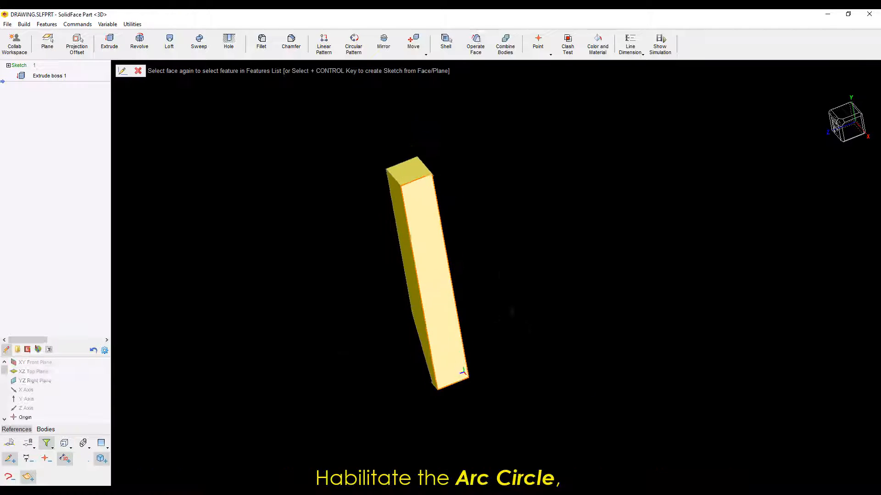
Sketch two Ø5 circles on the side face, 7.5 from the edge, with their vertical offsets
{"action": "left_click", "coordinate": [319, 43]}
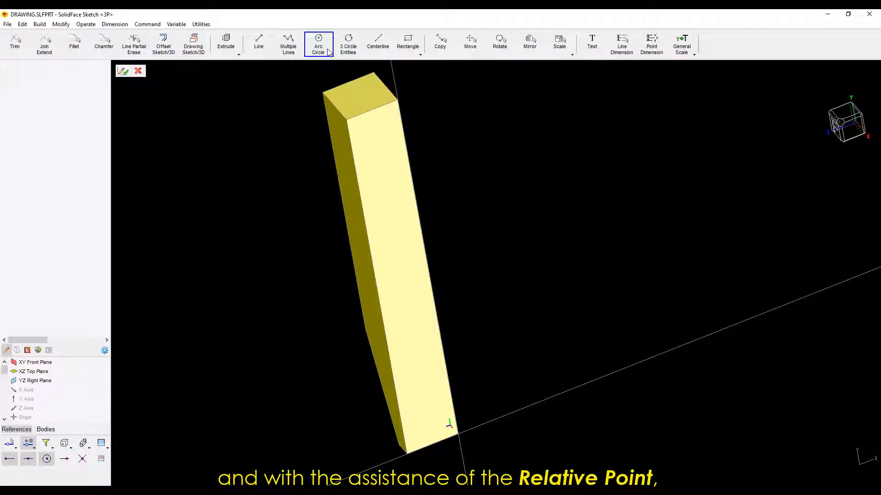
{"action": "left_click", "coordinate": [318, 44]}
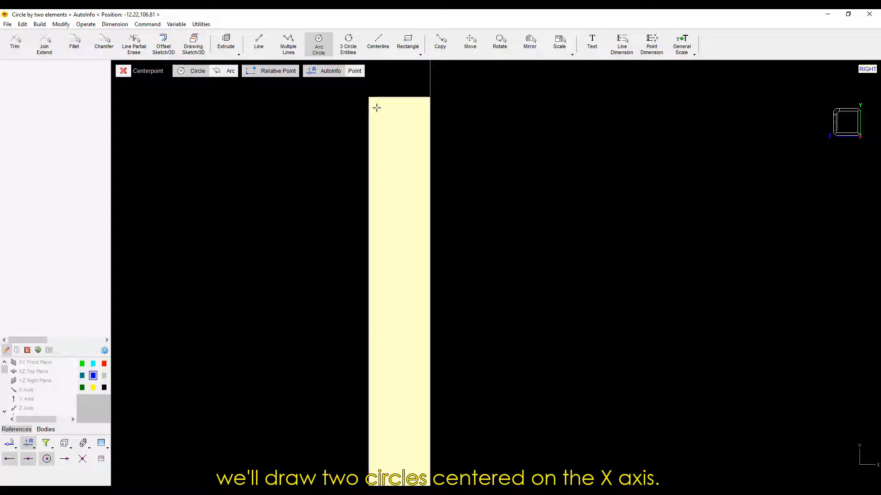
{"action": "left_click", "coordinate": [429, 208]}
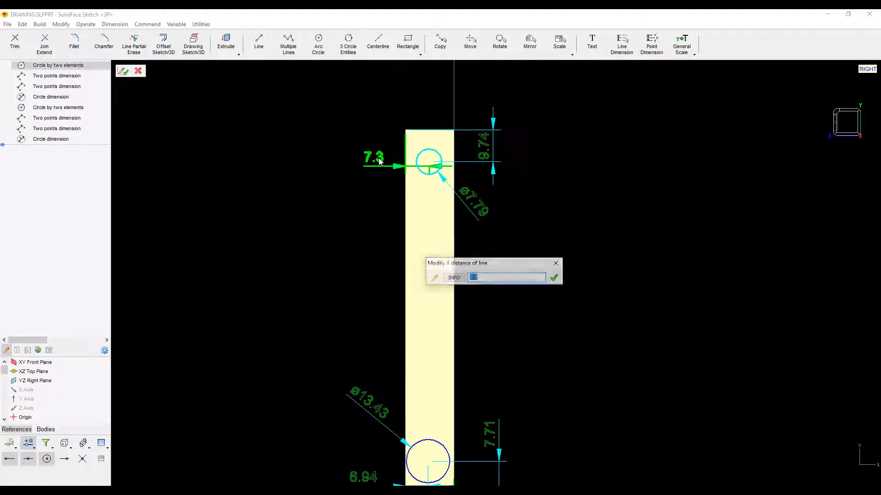
{"action": "left_click", "coordinate": [554, 277]}
{"action": "type", "text": "1"}
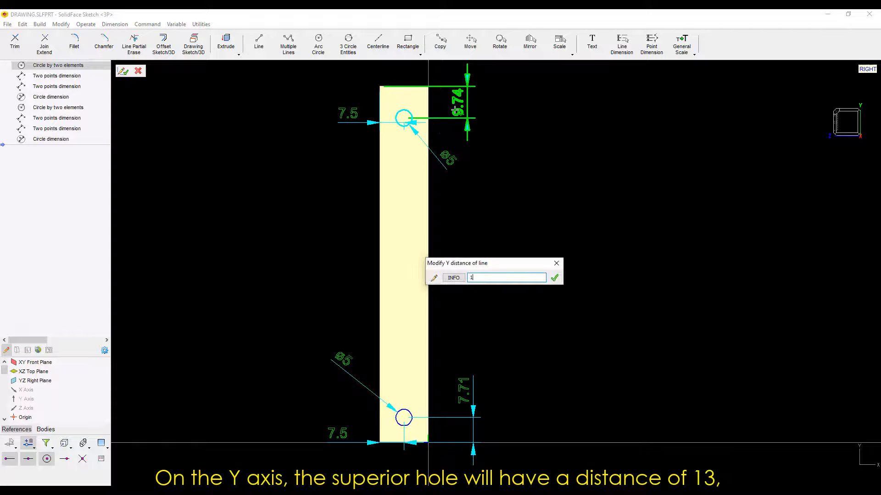
{"action": "left_click", "coordinate": [554, 277]}
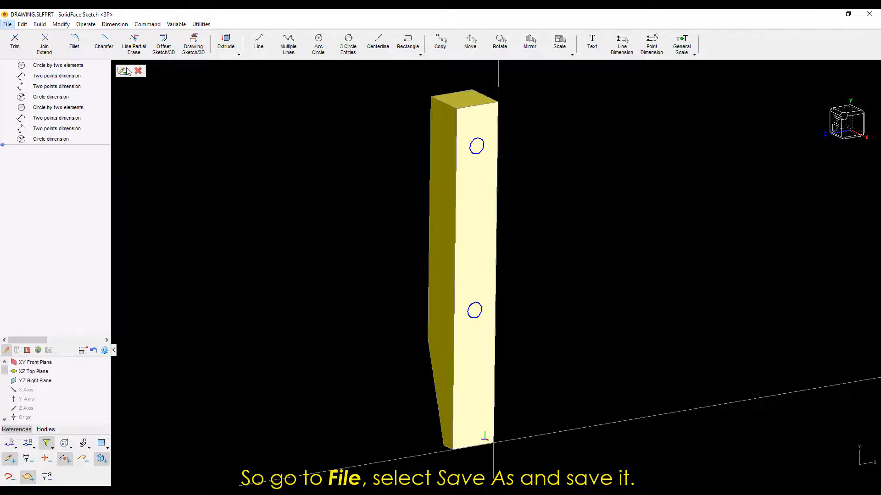
Save the part as a new file named BACKREST WITH THREADED HOLES
{"action": "left_click", "coordinate": [7, 24]}
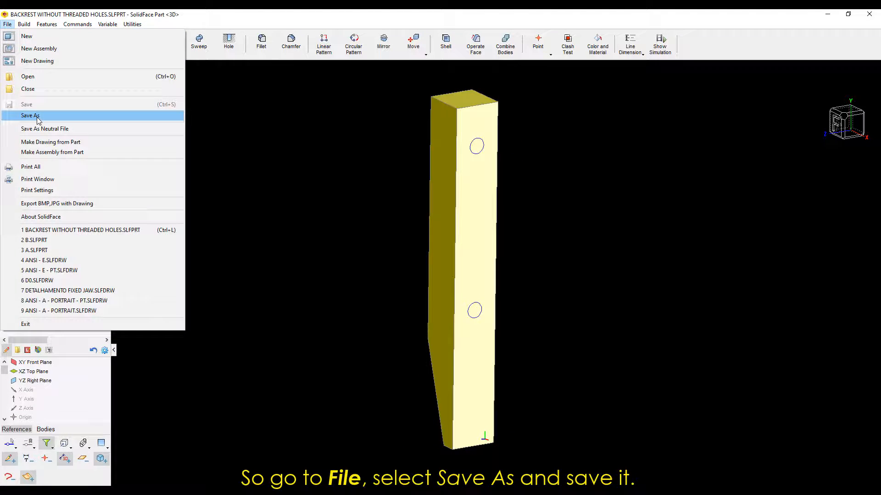
{"action": "left_click", "coordinate": [30, 116]}
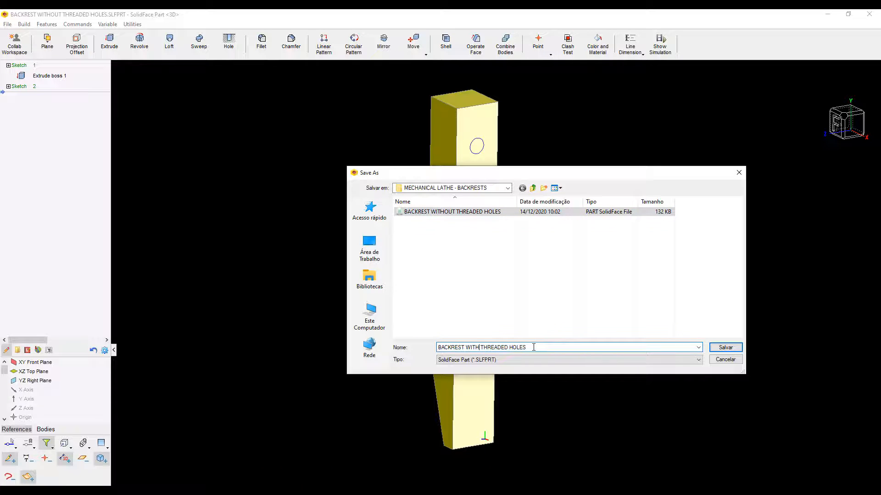
{"action": "left_click", "coordinate": [724, 347]}
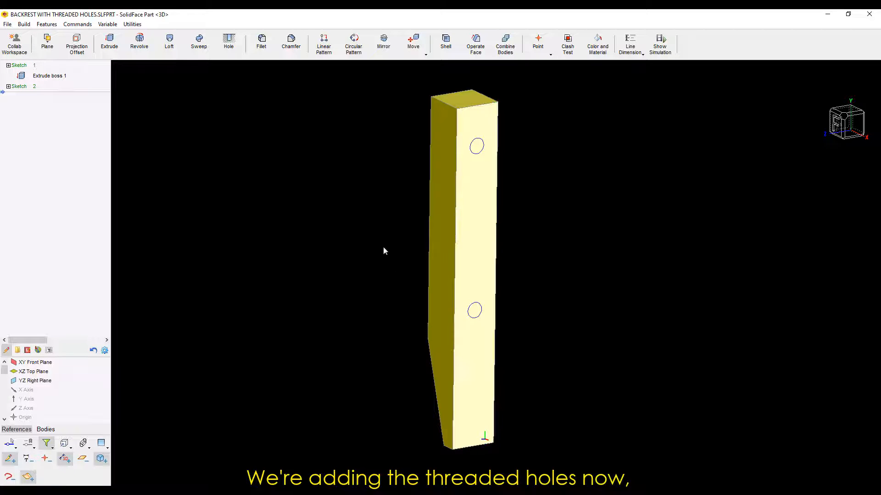
Add ISO M10x1.0 cosmetic-threaded through holes at both circles
{"action": "left_click", "coordinate": [229, 42]}
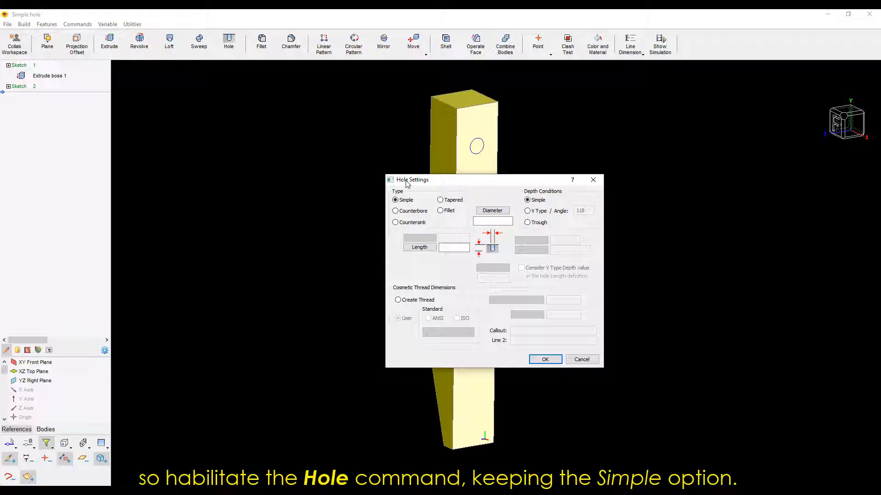
{"action": "mouse_move", "coordinate": [510, 179]}
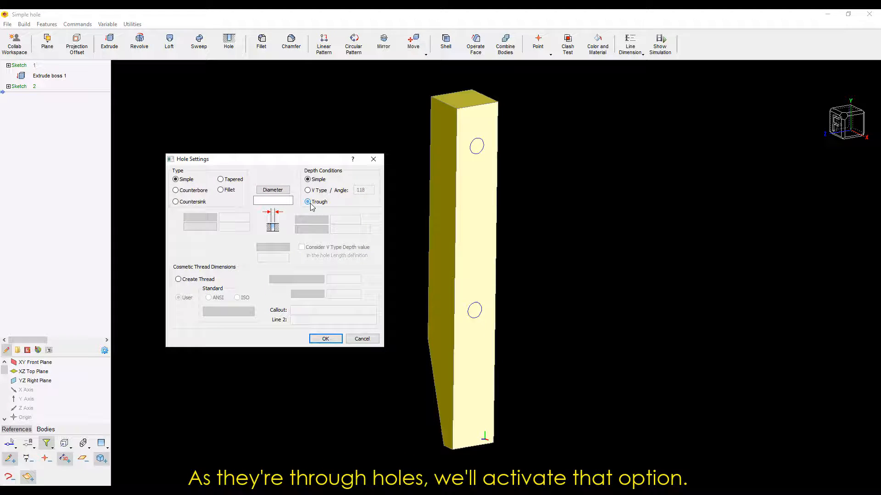
{"action": "left_click", "coordinate": [308, 202]}
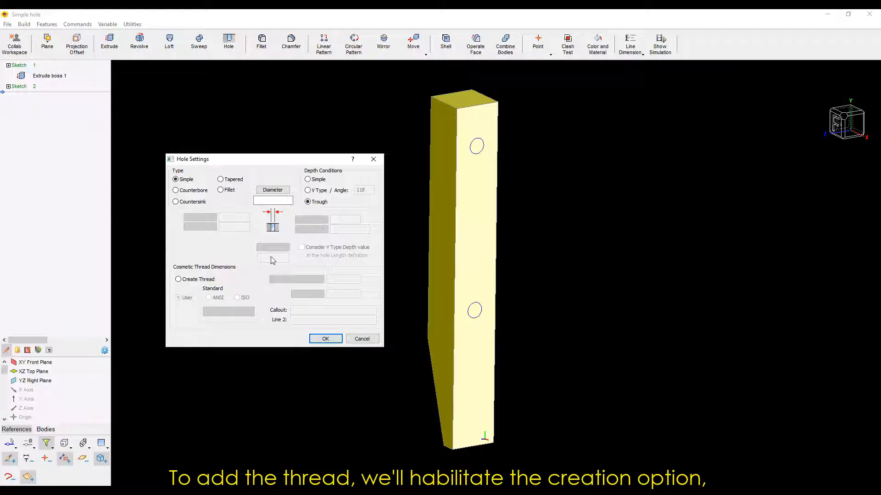
{"action": "mouse_move", "coordinate": [257, 268]}
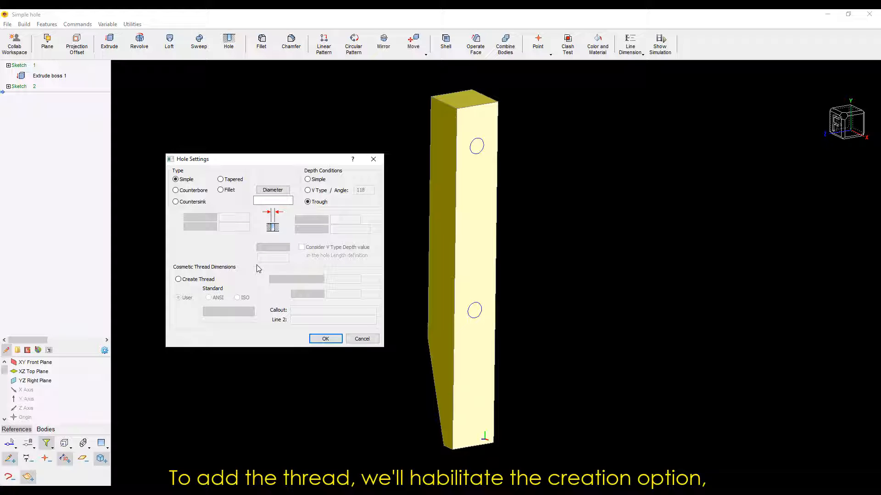
{"action": "left_click", "coordinate": [177, 279]}
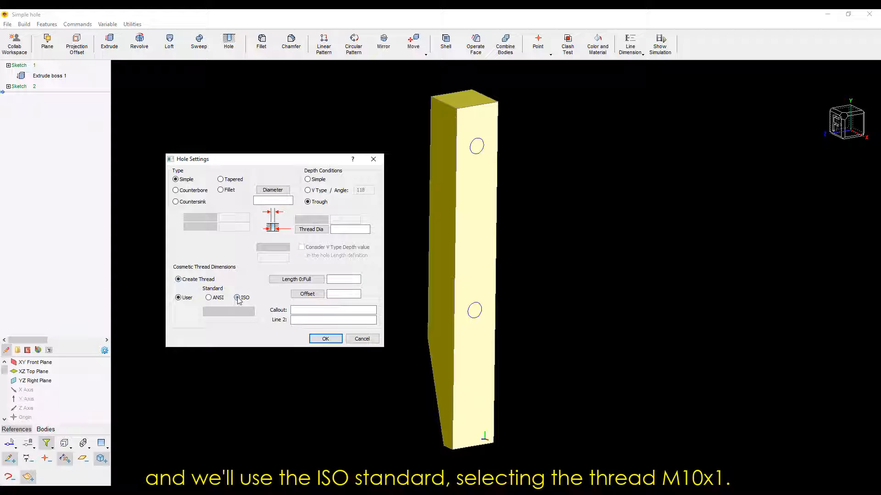
{"action": "left_click", "coordinate": [236, 297]}
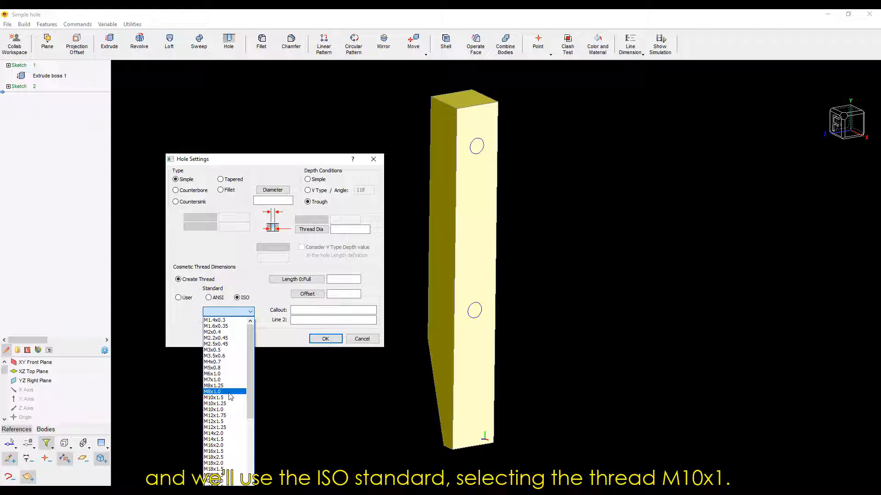
{"action": "left_click", "coordinate": [213, 397]}
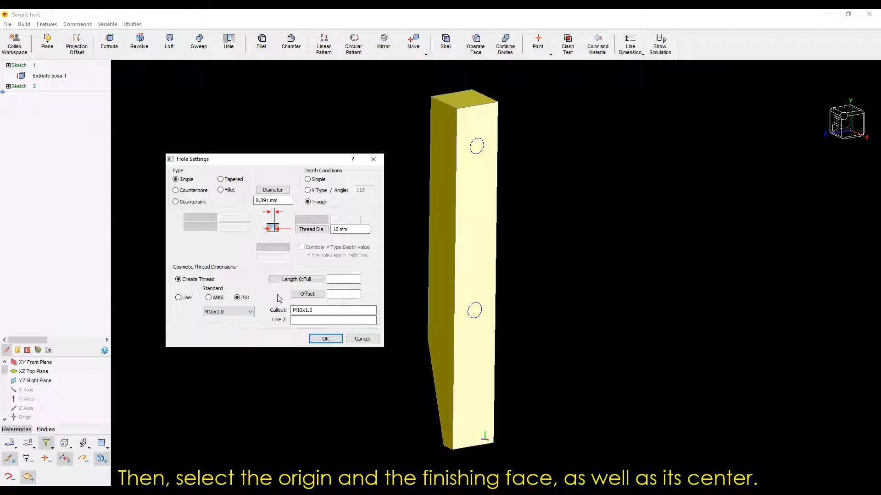
{"action": "left_click", "coordinate": [325, 338]}
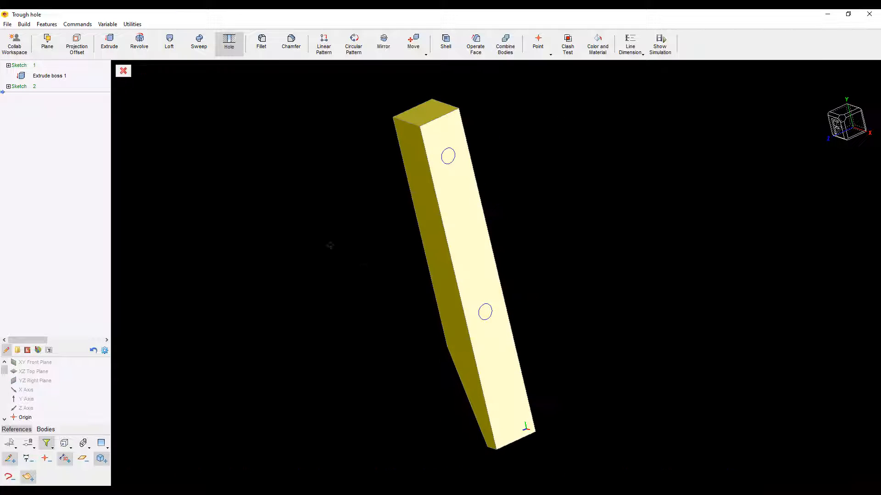
{"action": "left_click", "coordinate": [447, 156]}
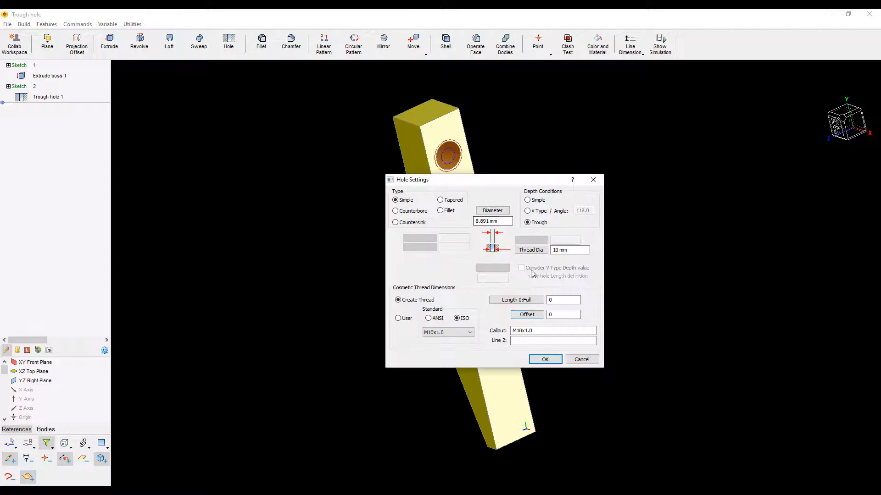
{"action": "left_click", "coordinate": [544, 359]}
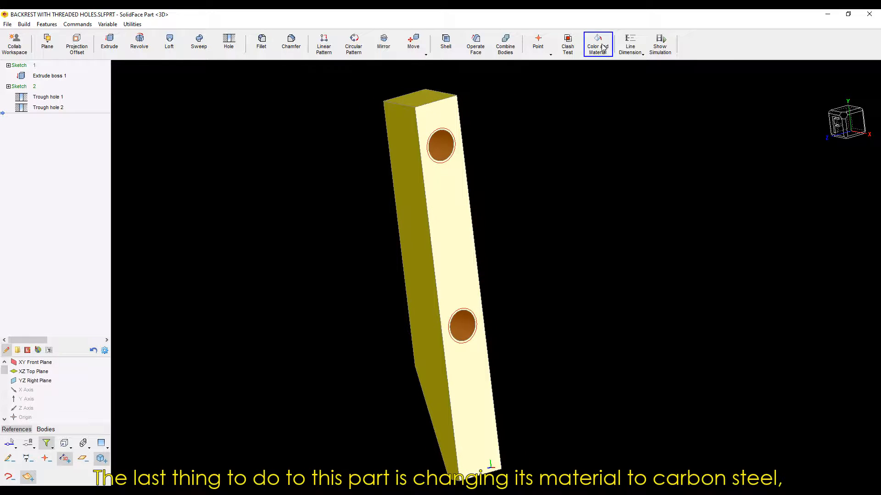
Assign Carbon Steel to the part, then load the backrest without threaded holes
{"action": "left_click", "coordinate": [597, 44]}
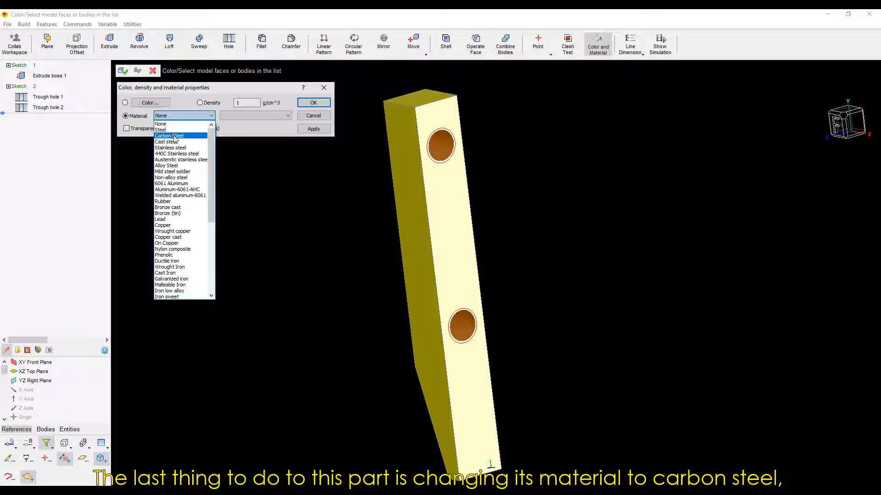
{"action": "left_click", "coordinate": [313, 102]}
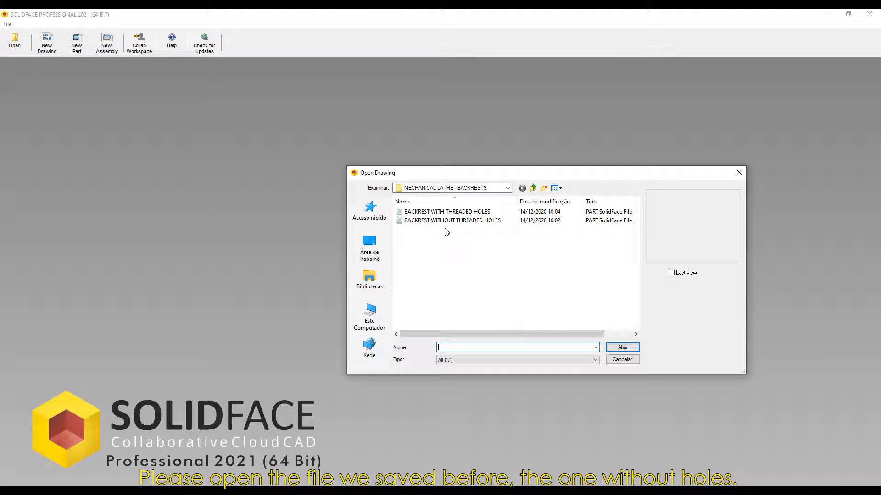
{"action": "double_click", "coordinate": [451, 220]}
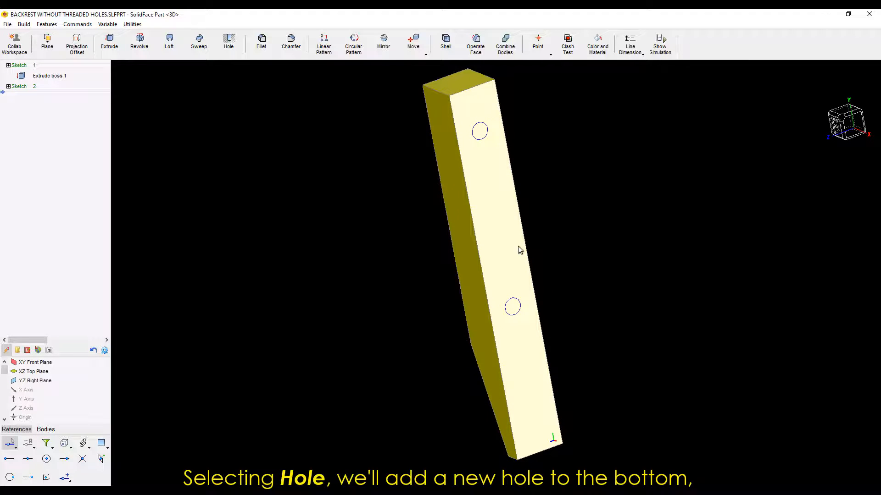
{"action": "left_click", "coordinate": [228, 42]}
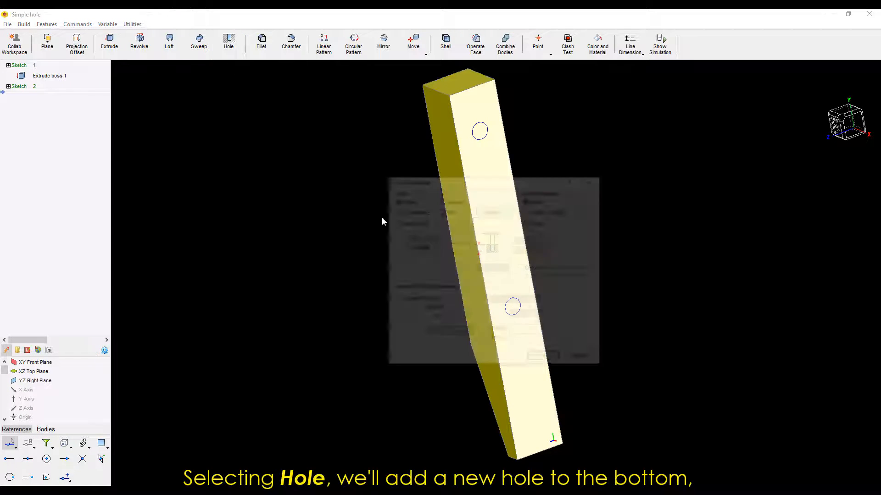
Cut a simple 11 mm through hole at the lower circle
{"action": "left_click", "coordinate": [228, 43]}
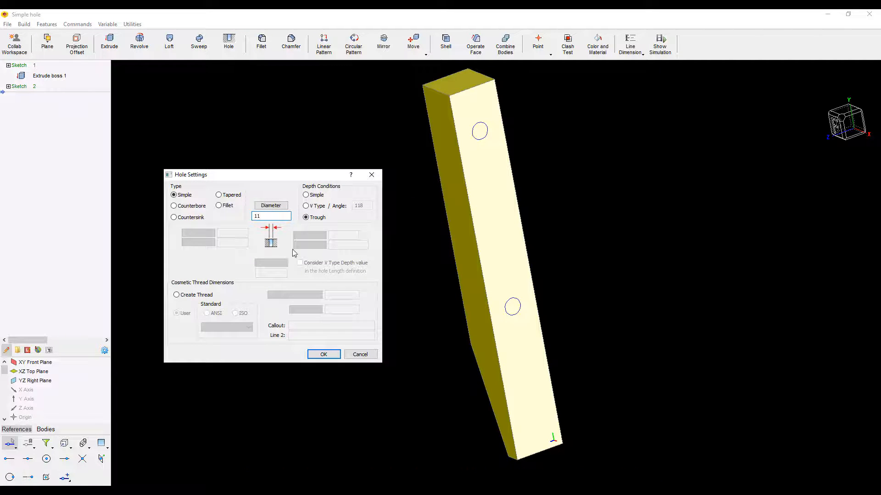
{"action": "left_click", "coordinate": [324, 354]}
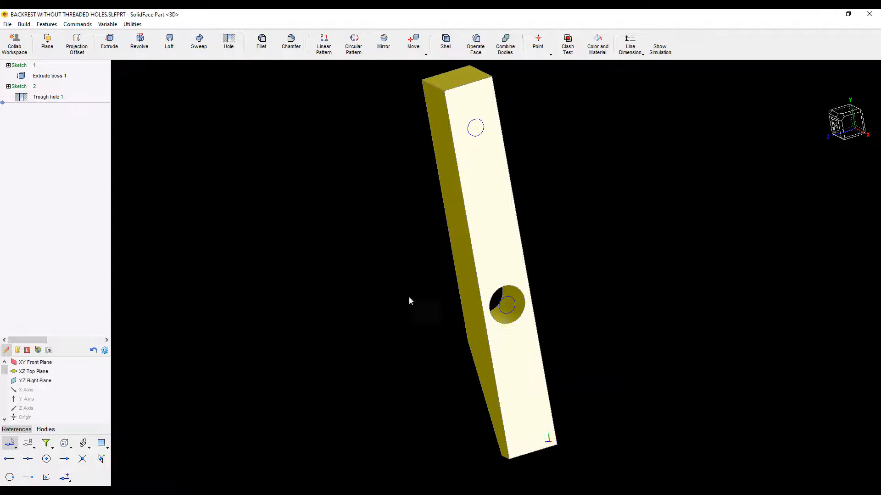
Cut a V-type hole, 8 mm diameter and 8 mm deep, at the upper circle
{"action": "left_click", "coordinate": [229, 43]}
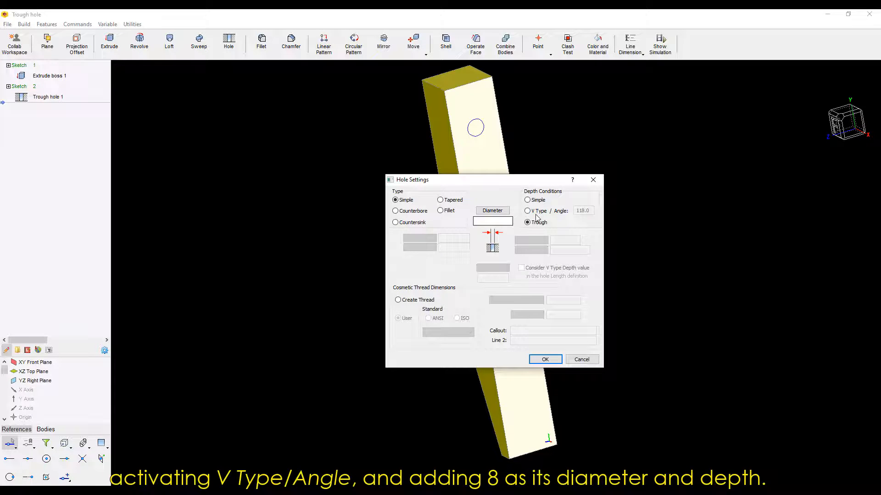
{"action": "left_click", "coordinate": [526, 211]}
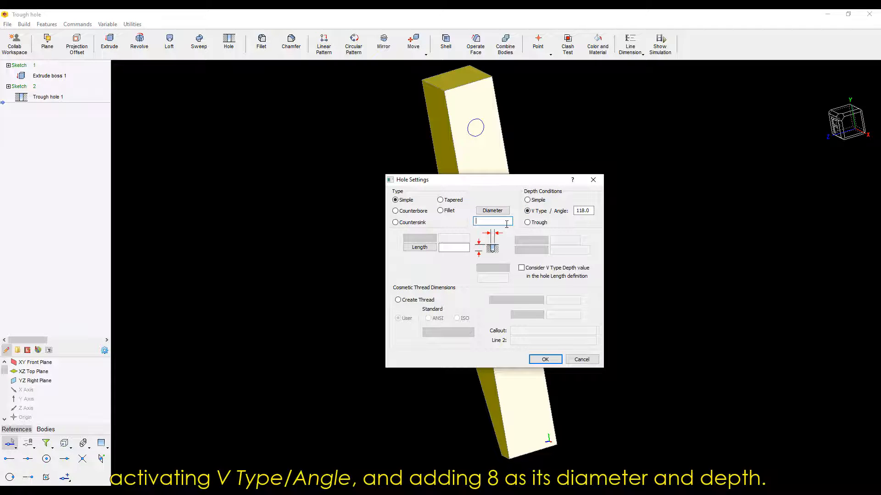
{"action": "type", "text": "8"}
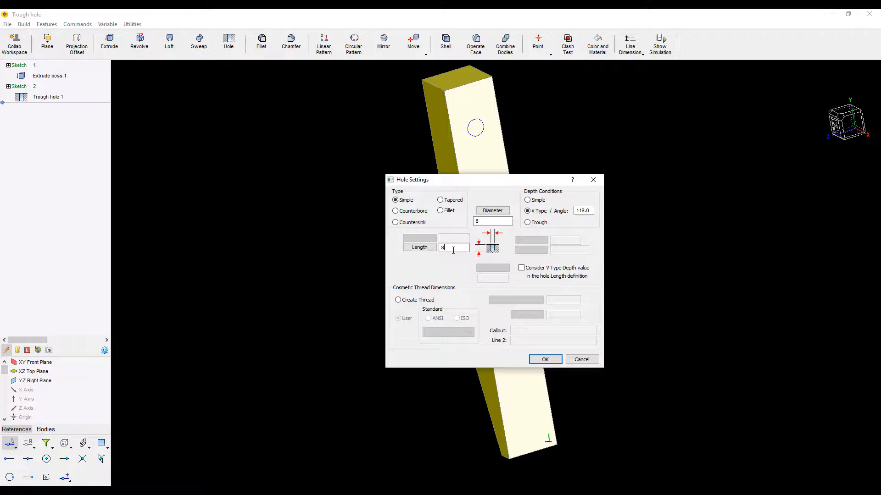
{"action": "left_click", "coordinate": [543, 360]}
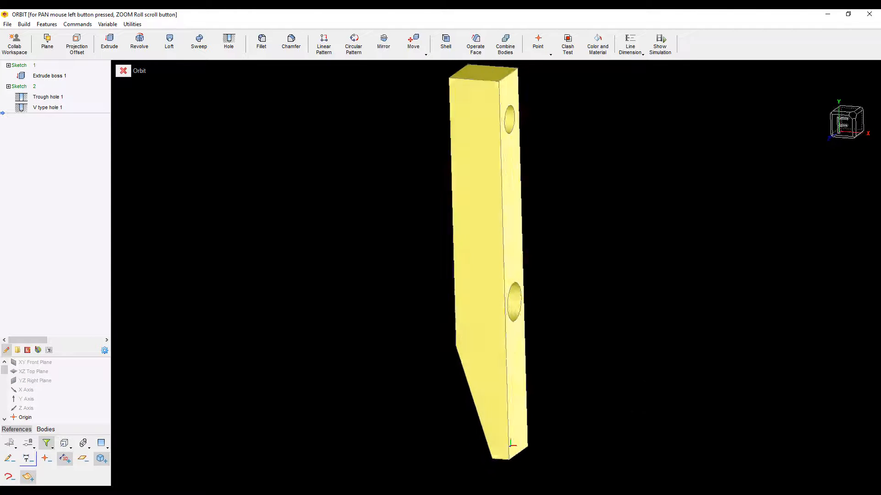
Assign Carbon Steel to BODY1 of the unthreaded backrest
{"action": "left_click", "coordinate": [597, 45]}
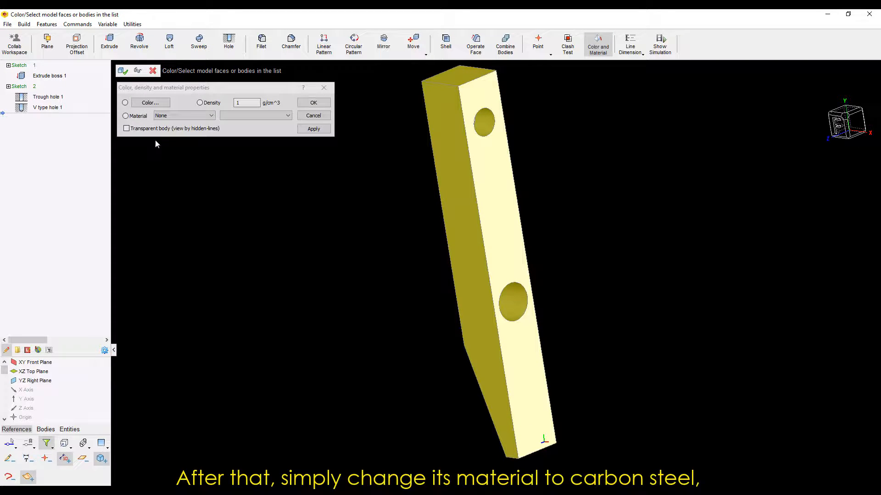
{"action": "left_click", "coordinate": [211, 116]}
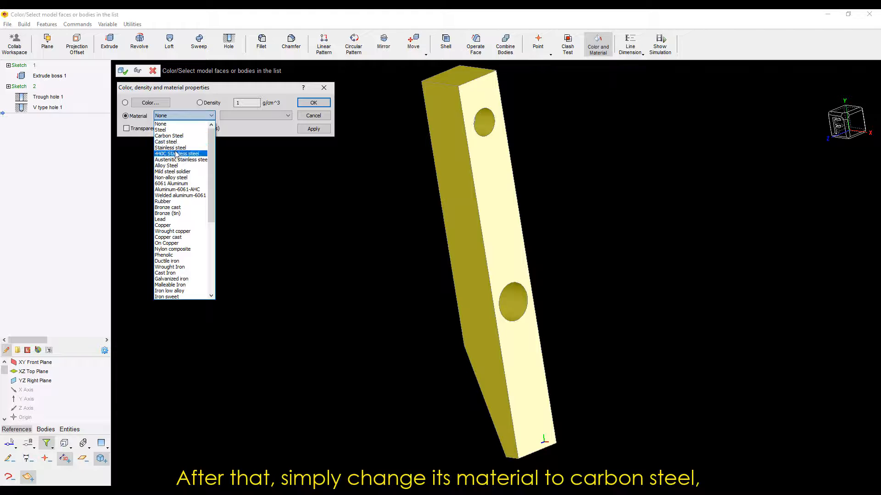
{"action": "left_click", "coordinate": [169, 135]}
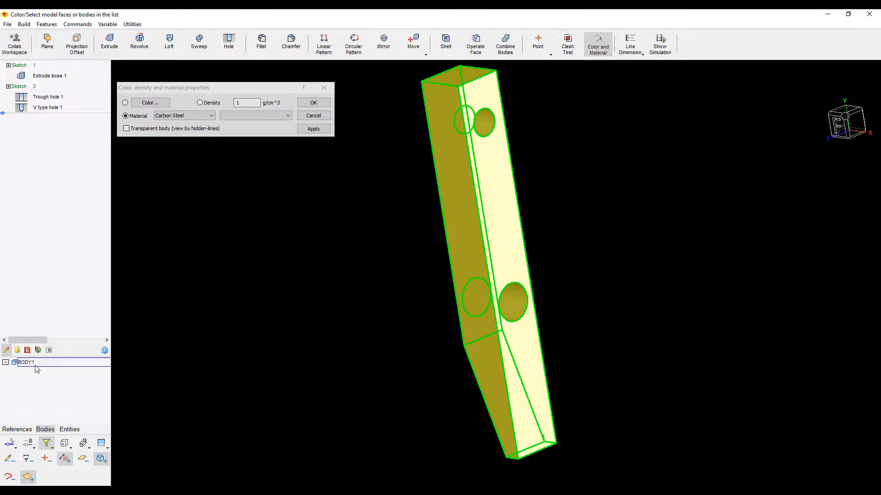
{"action": "left_click", "coordinate": [312, 102]}
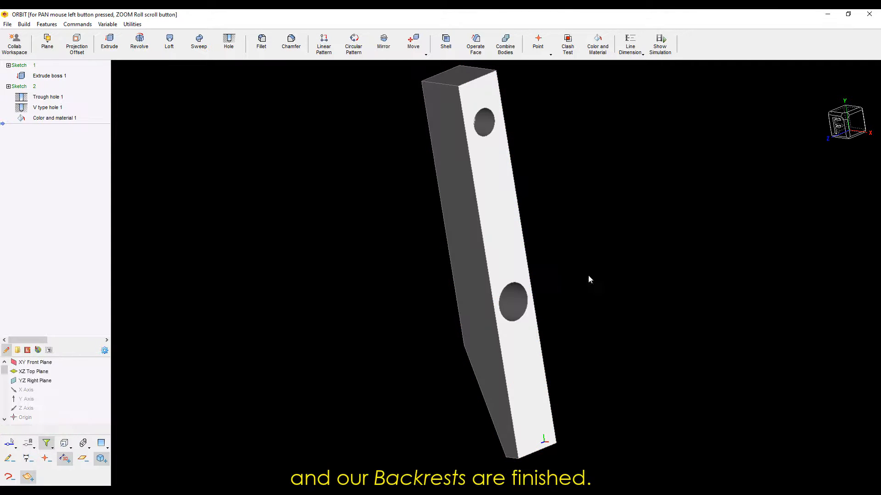